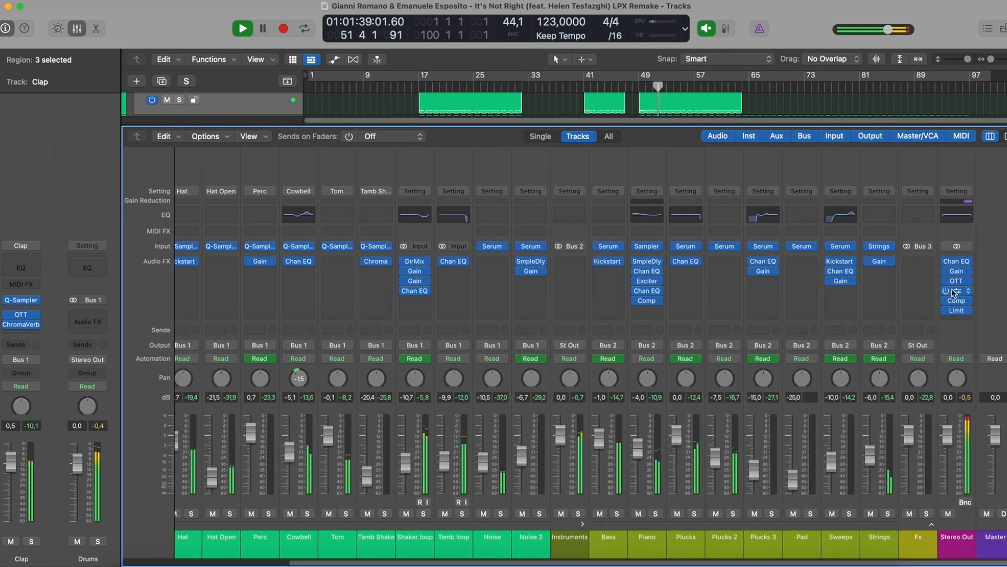
pyautogui.click(956, 290)
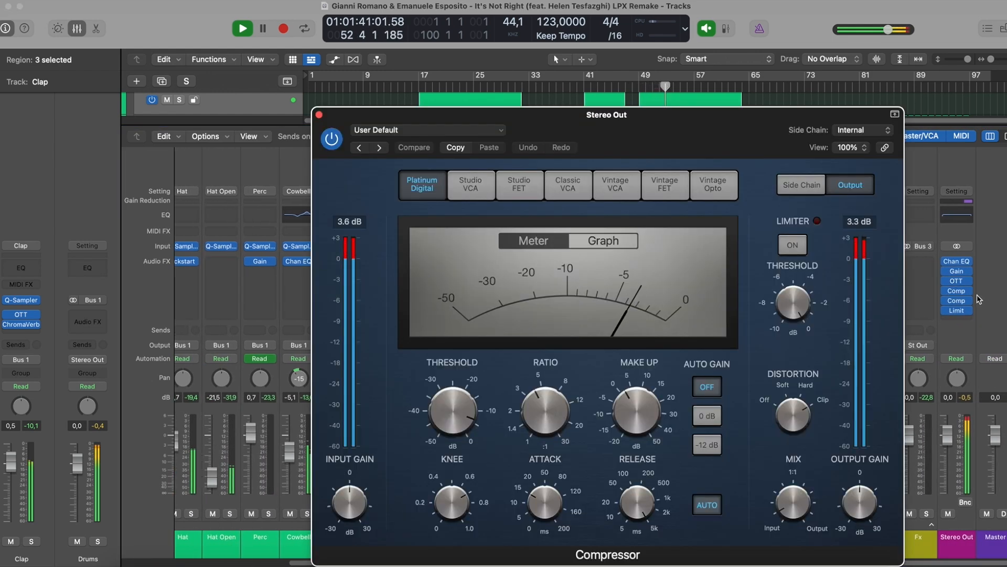
pyautogui.click(318, 114)
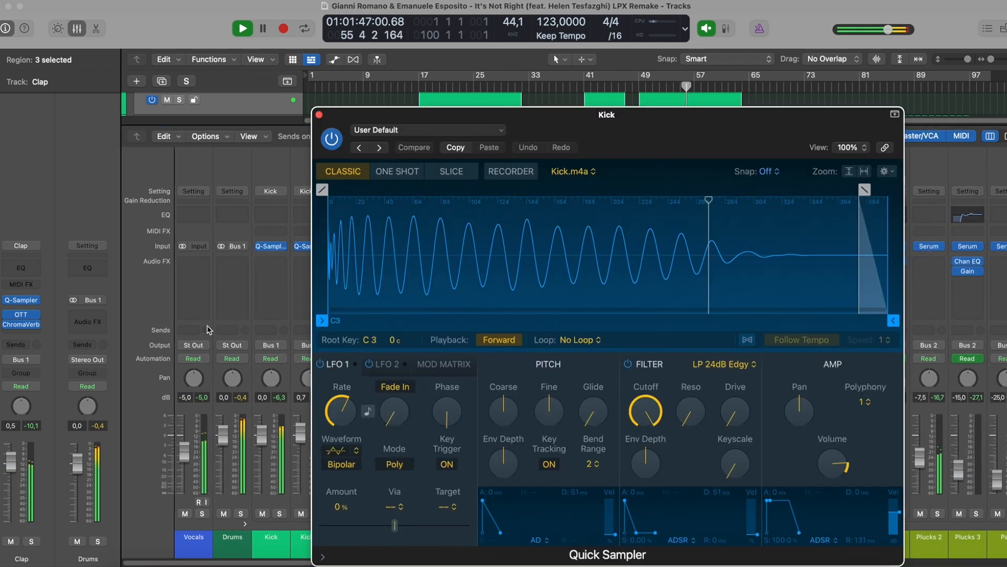
pyautogui.click(319, 114)
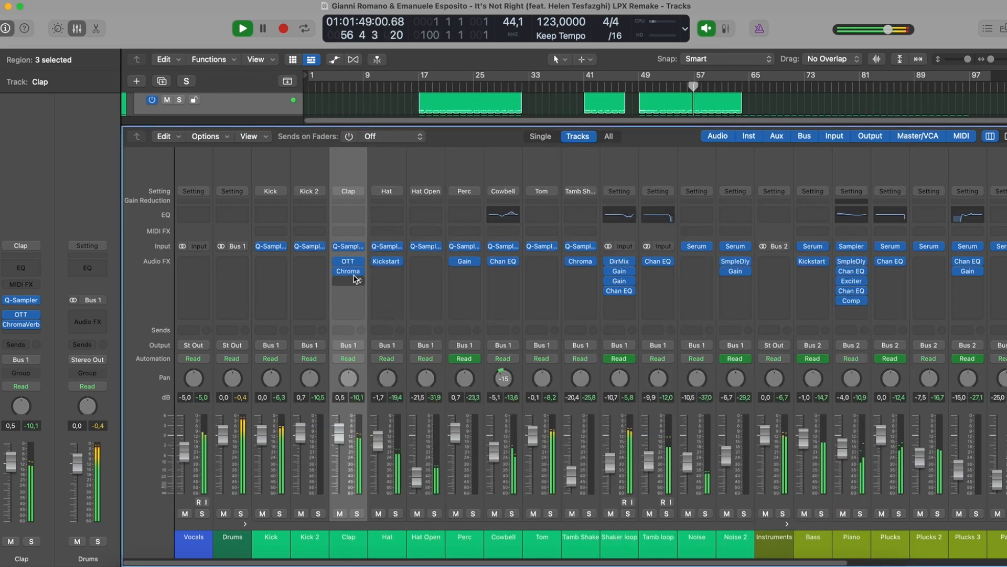